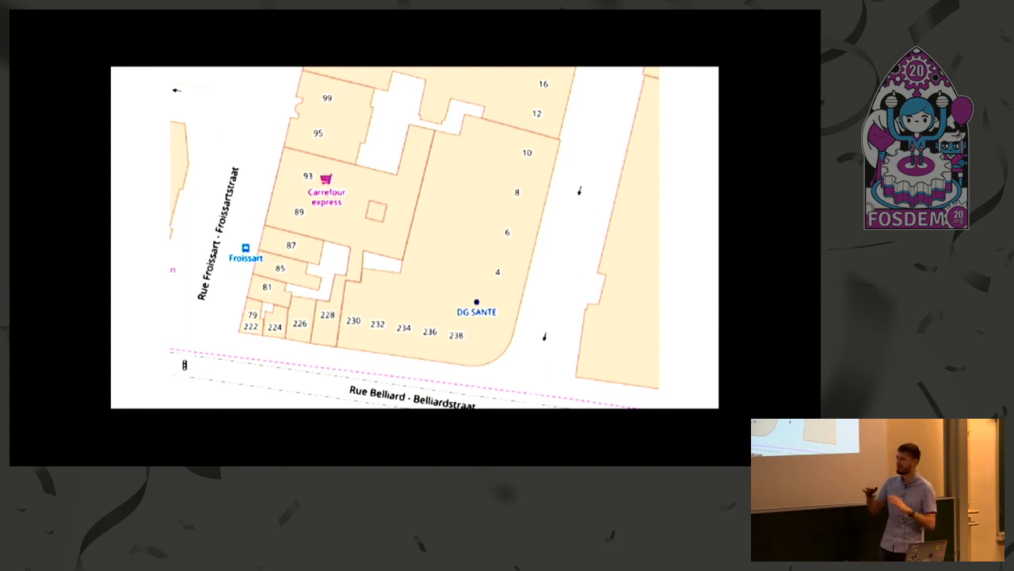
left_click(438, 272)
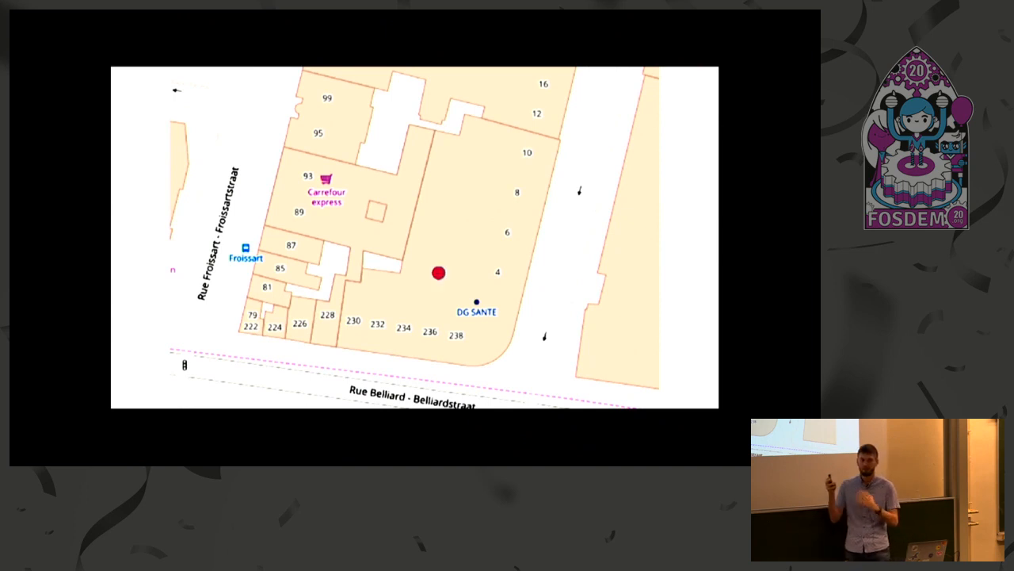